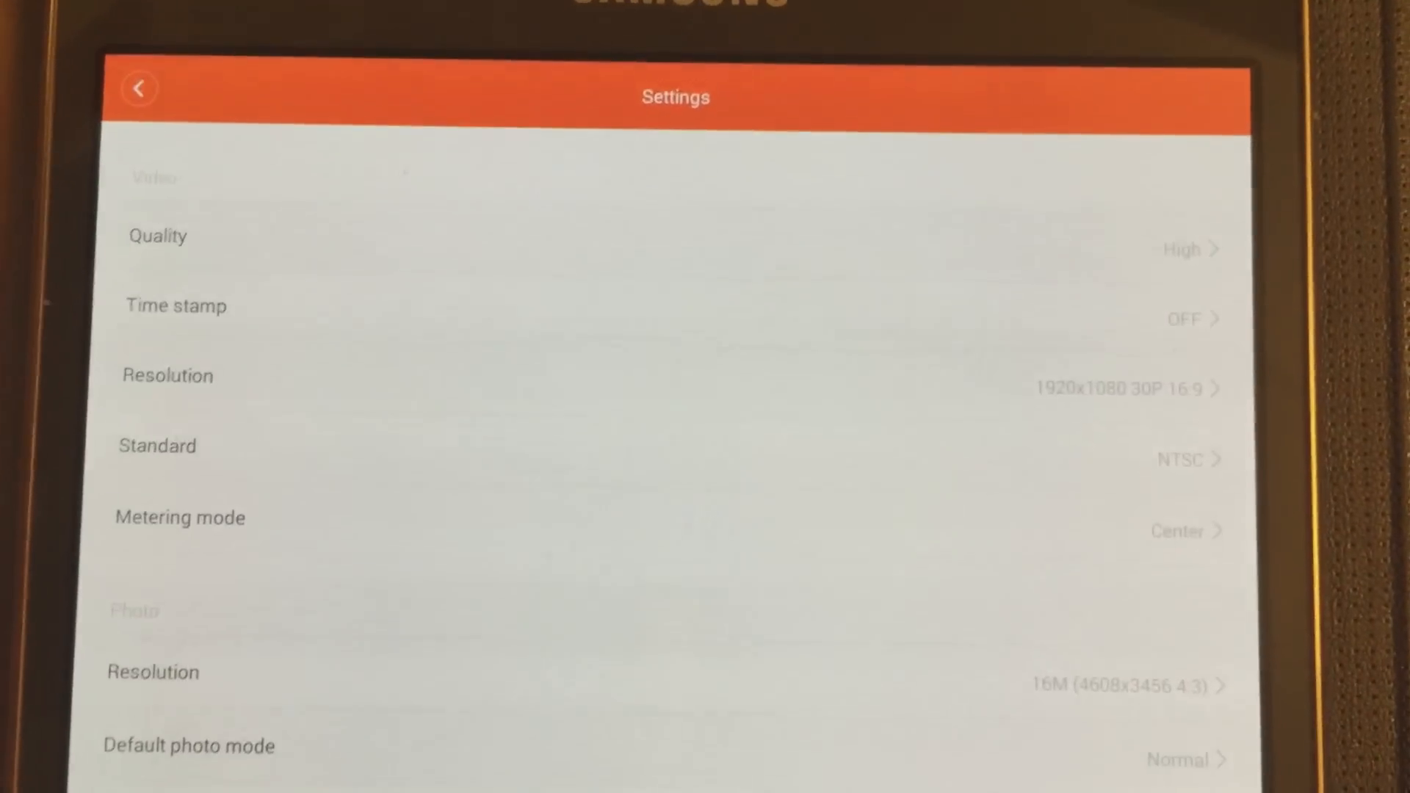
Accept the Yi Camera permissions with Next, then dismiss the 'App installed' confirmation with Done.
{"action": "scroll", "scroll_direction": "down", "scroll_amount": 3}
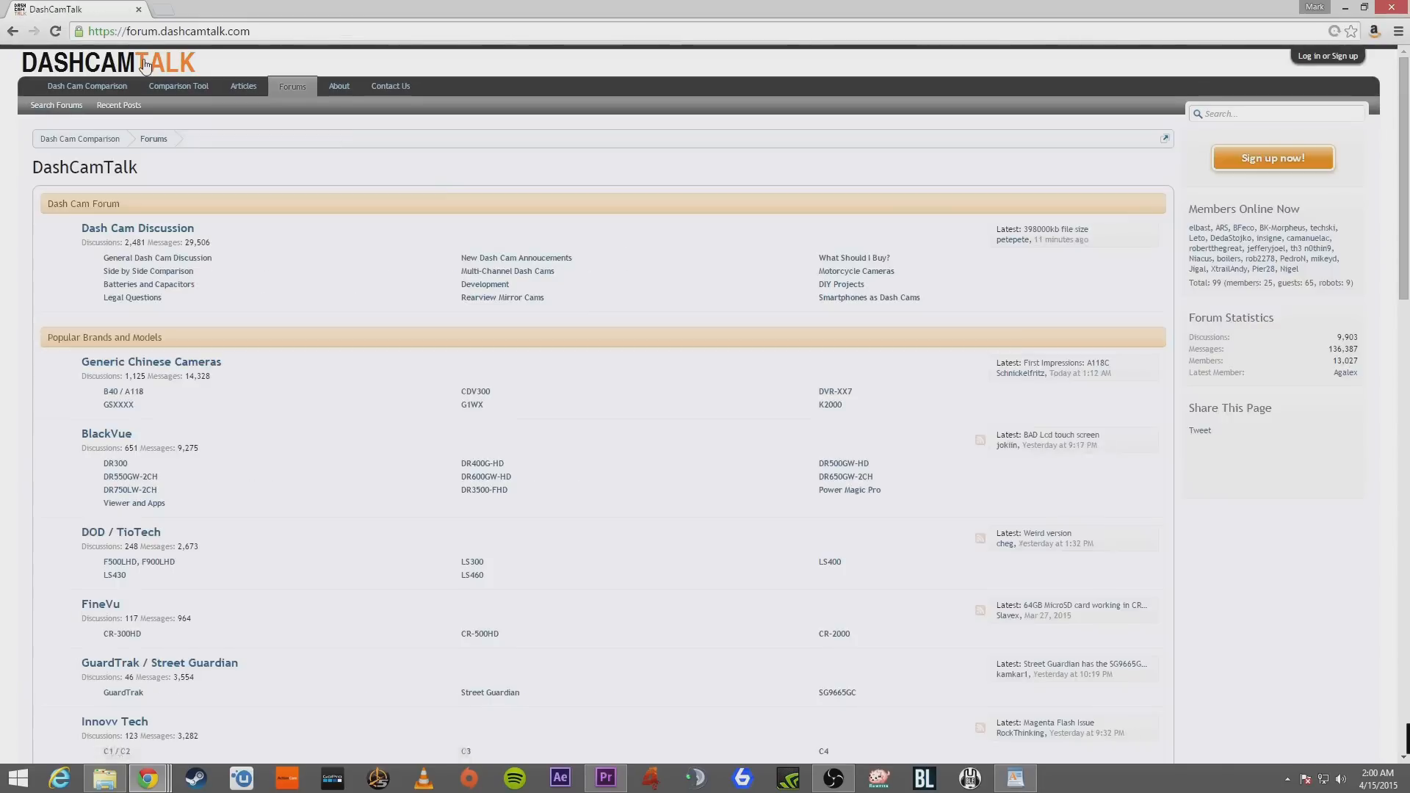
{"action": "scroll", "scroll_direction": "down", "scroll_amount": 3}
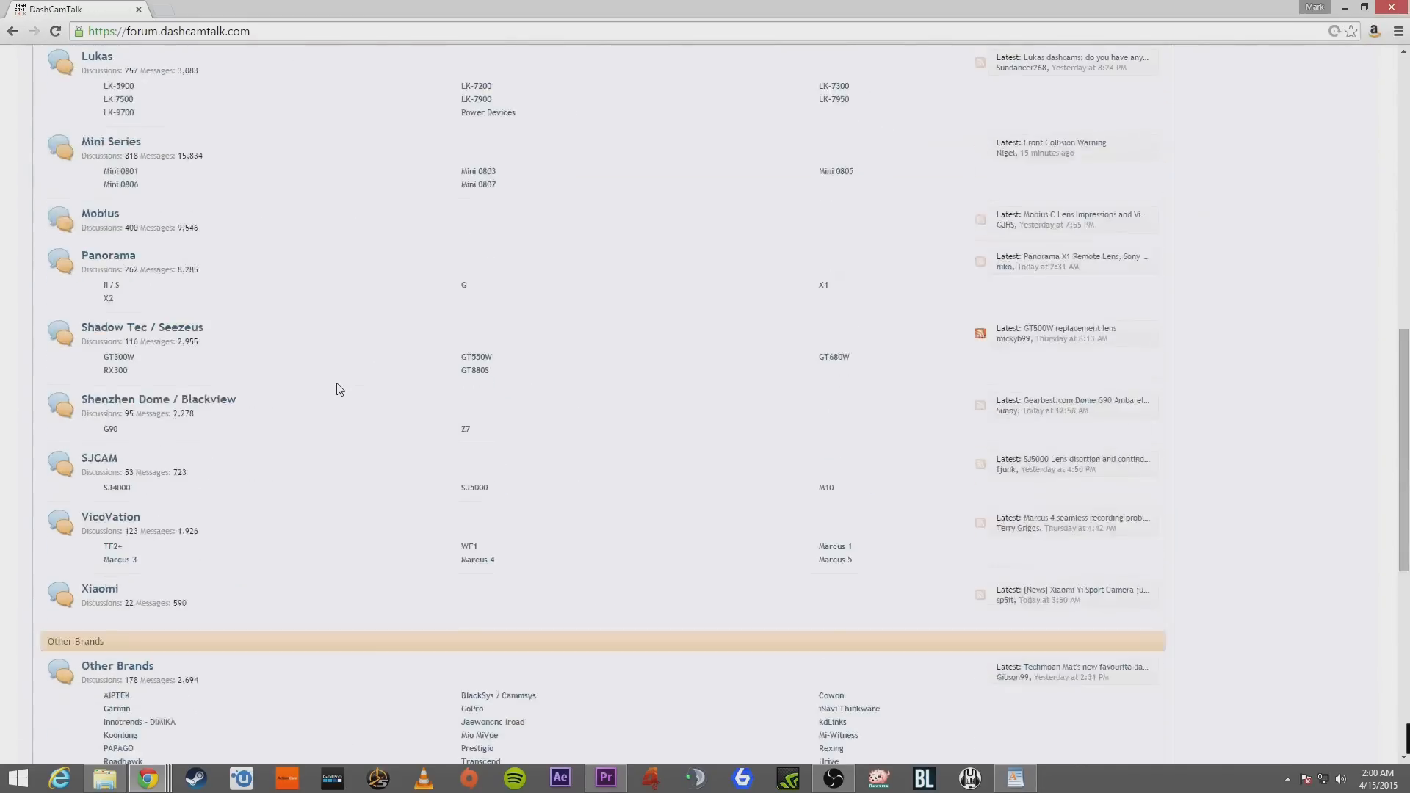
{"action": "scroll", "scroll_direction": "up", "scroll_amount": 3}
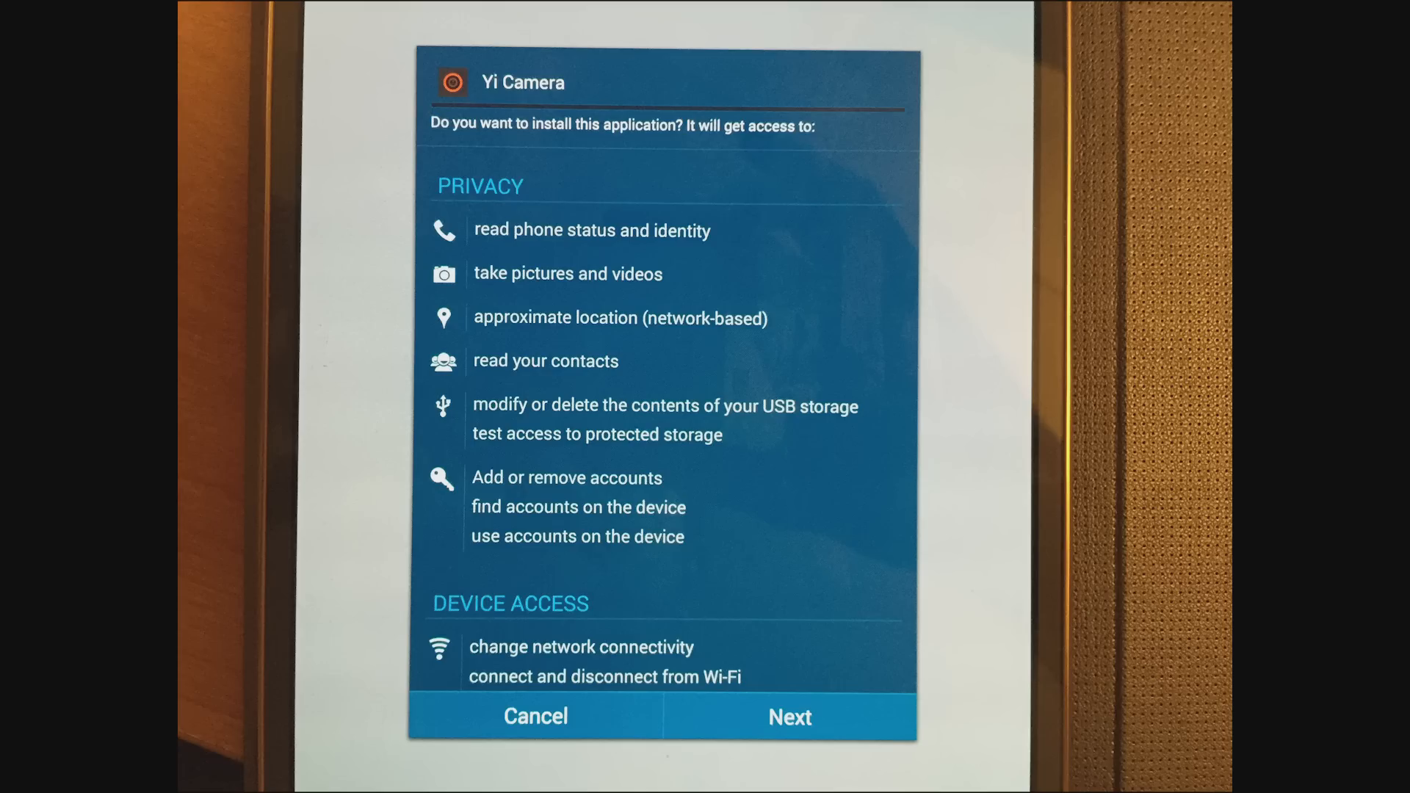
{"action": "left_click", "coordinate": [789, 717]}
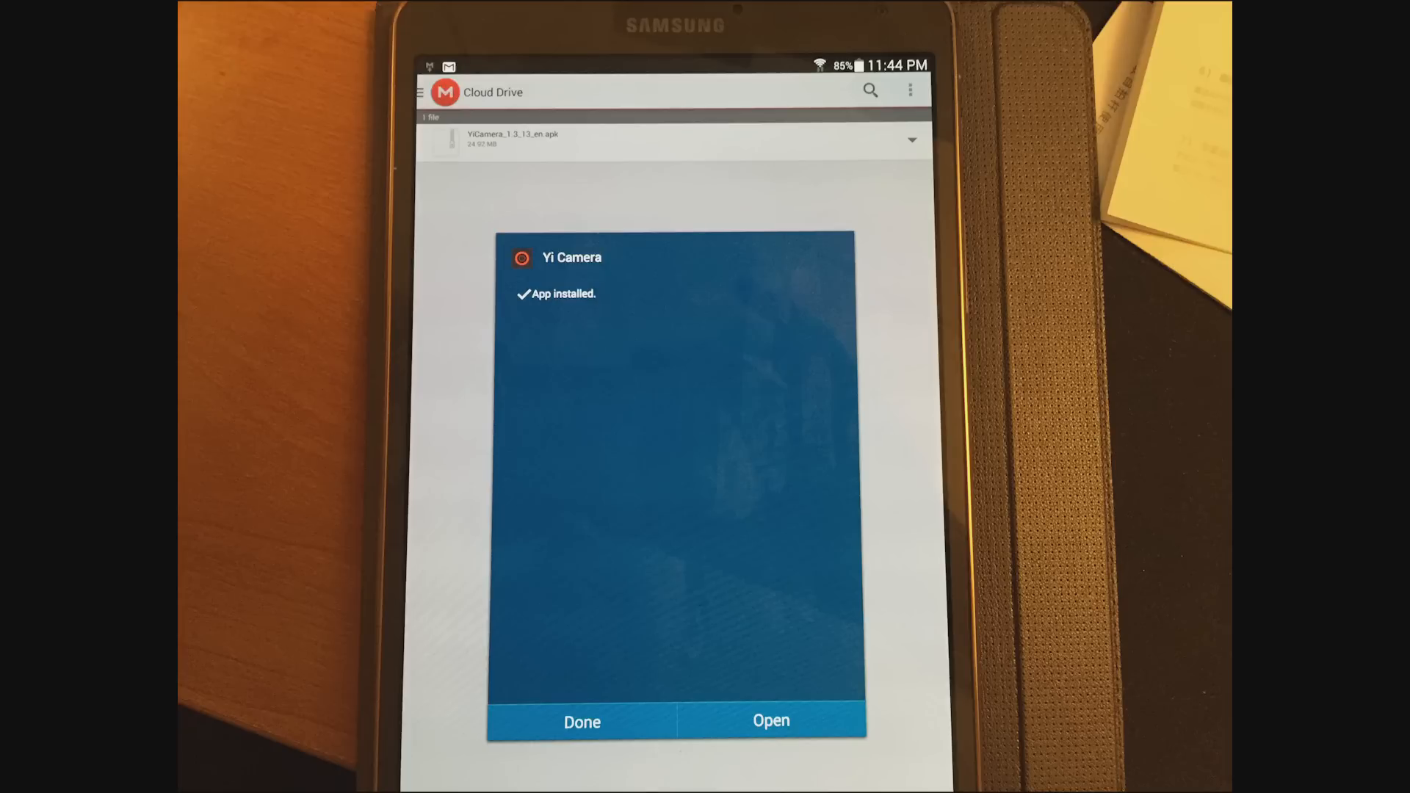
{"action": "left_click", "coordinate": [770, 719]}
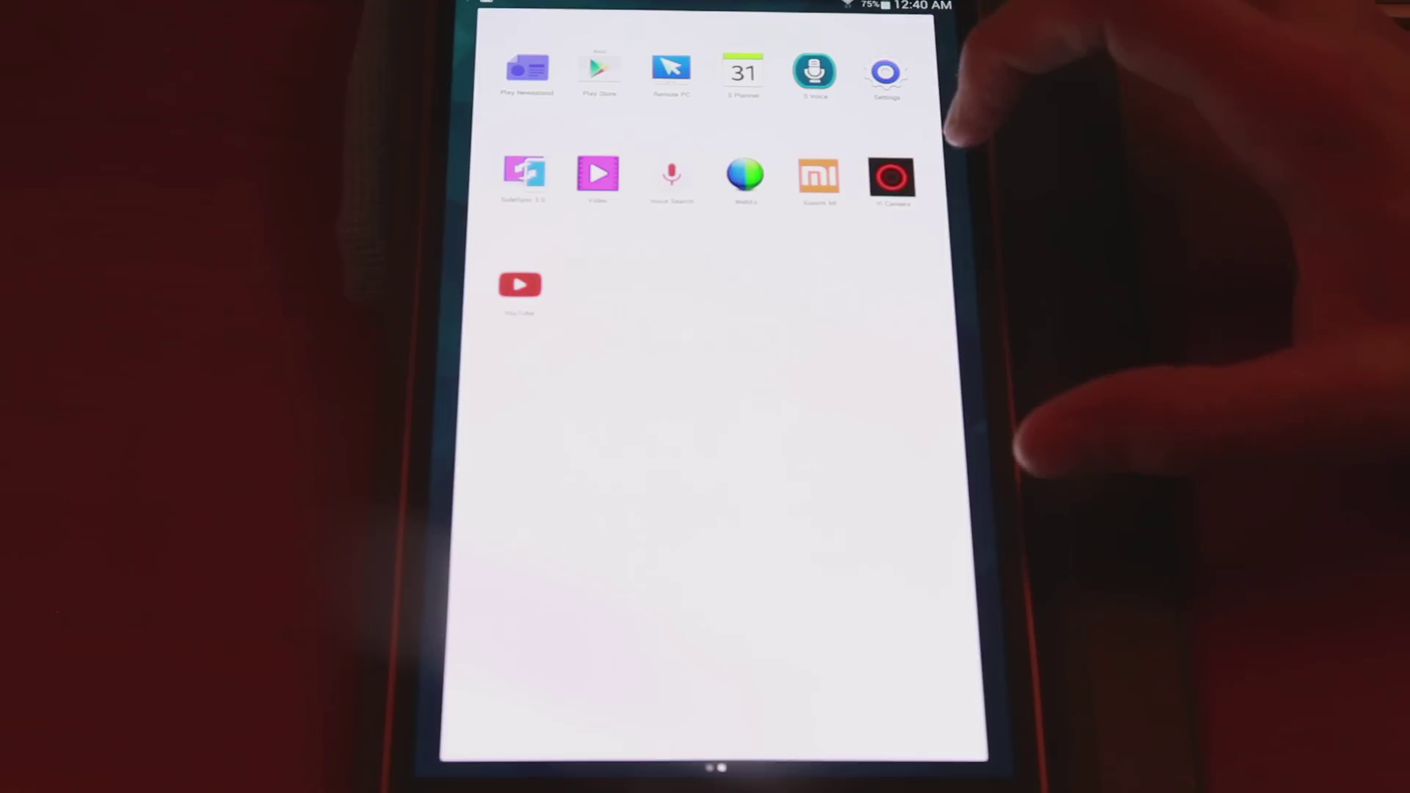
Launch the tablet's Settings app onto its Device tab.
{"action": "left_click", "coordinate": [891, 177]}
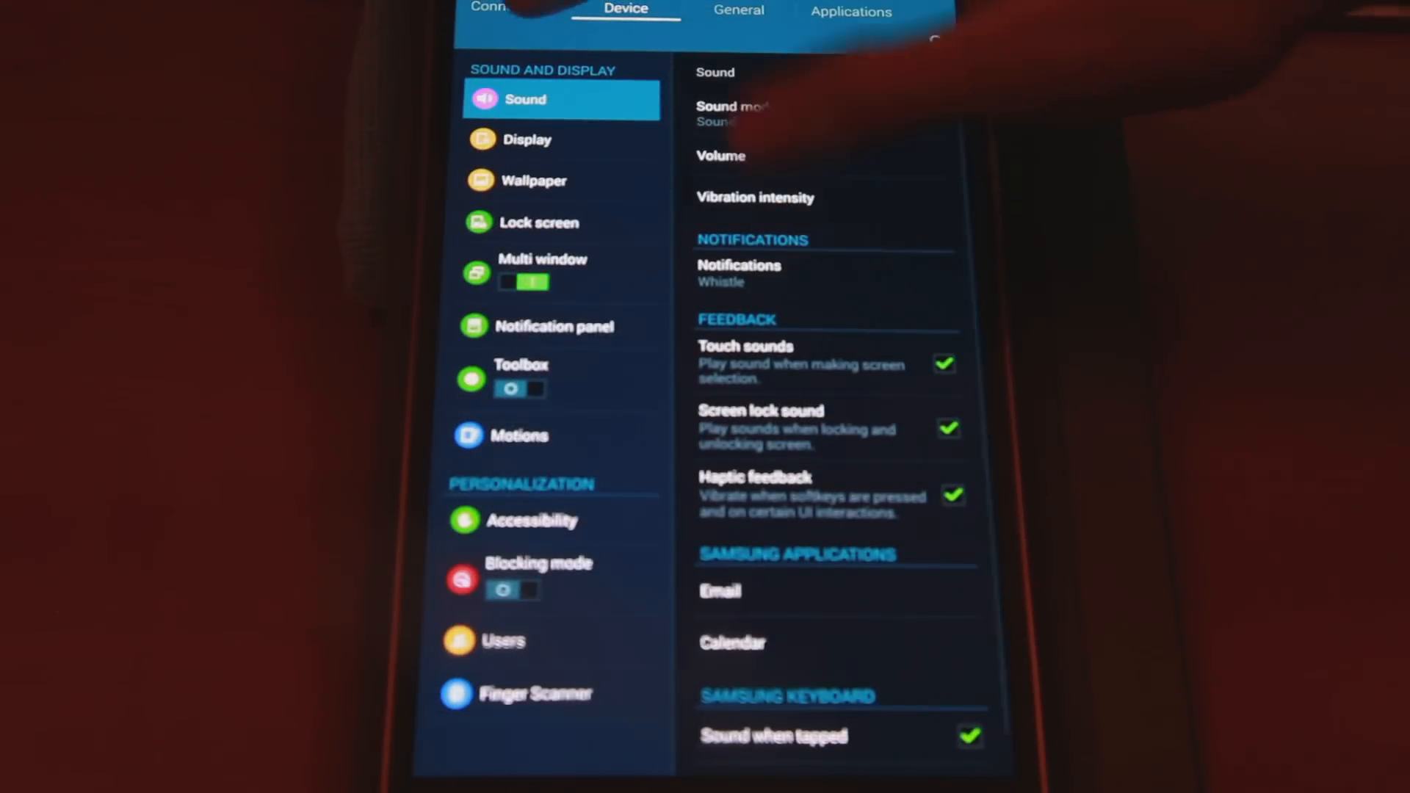
Connect the tablet's Wi-Fi to the camera's YDXJ_4235260 network under Connections.
{"action": "left_click", "coordinate": [503, 9]}
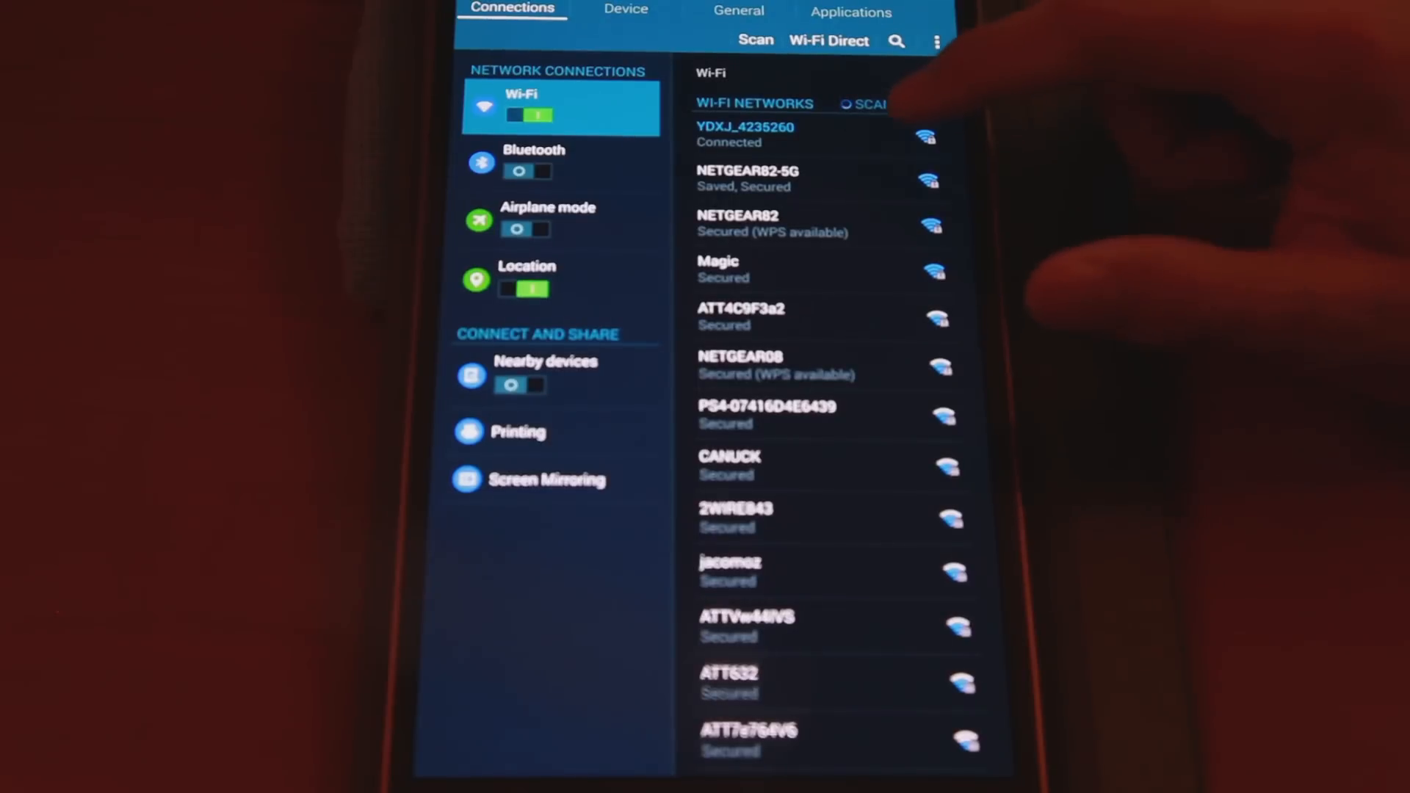
{"action": "left_click", "coordinate": [761, 134]}
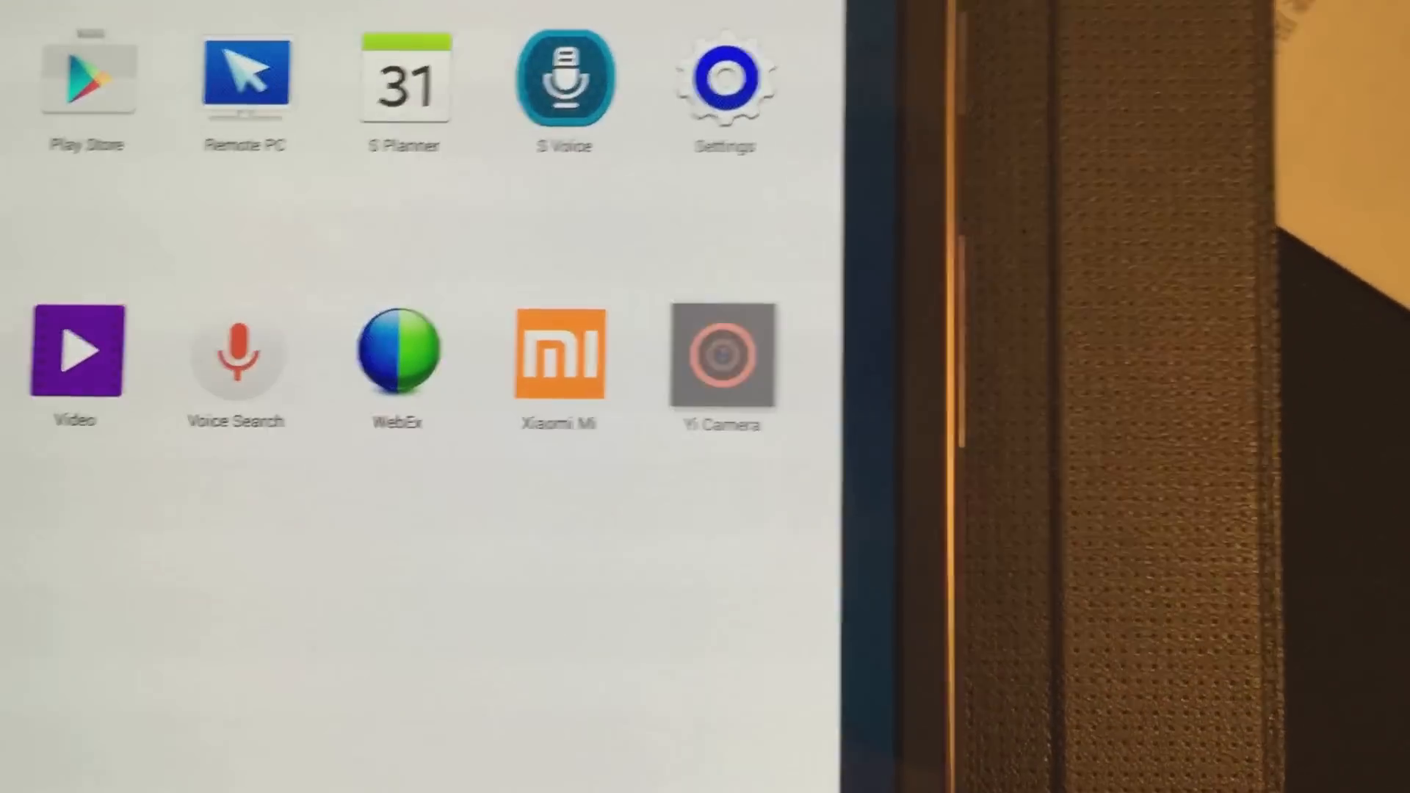
Launch the newly installed Yi Camera app from the home screen.
{"action": "left_click", "coordinate": [720, 355]}
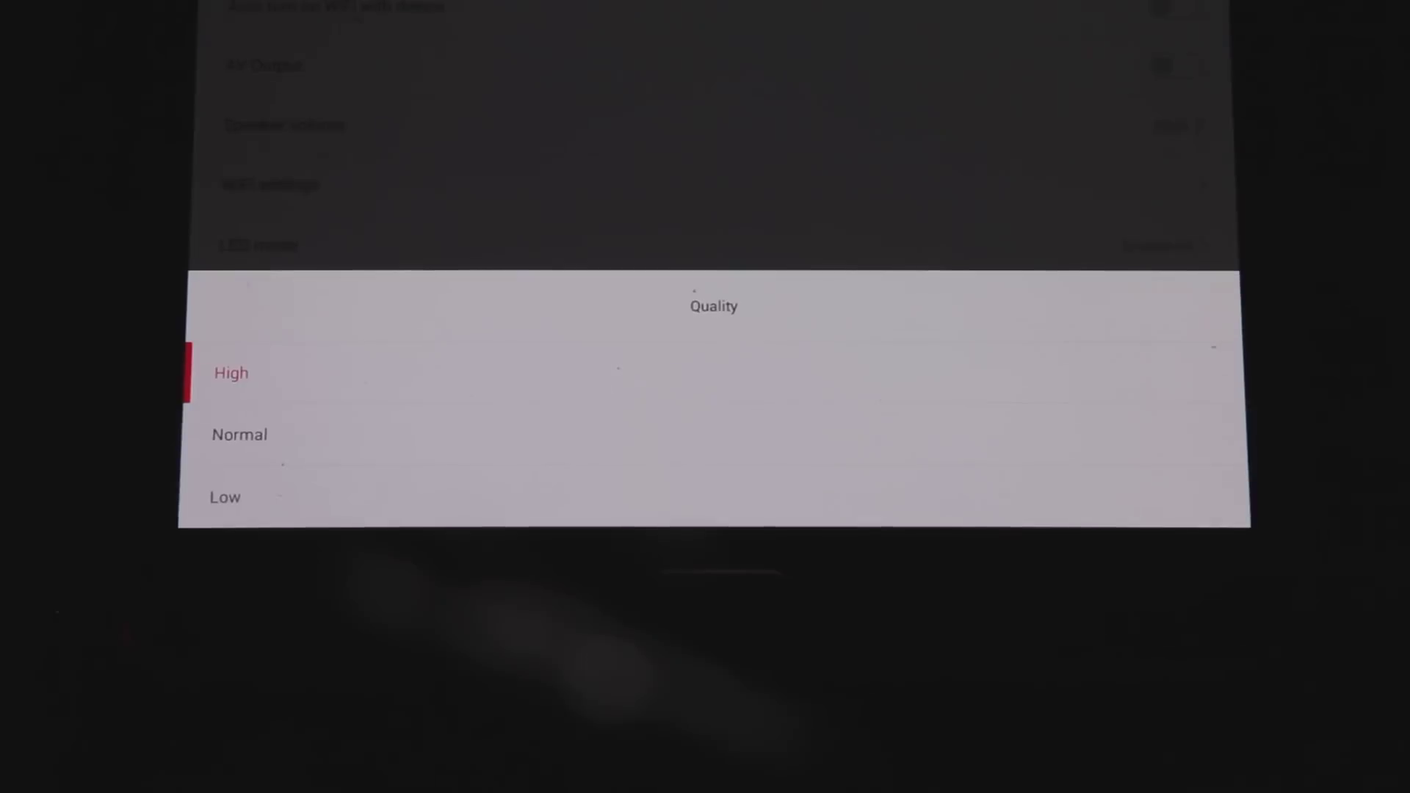
Choose High from the High/Normal/Low video quality list.
{"action": "left_click", "coordinate": [232, 373]}
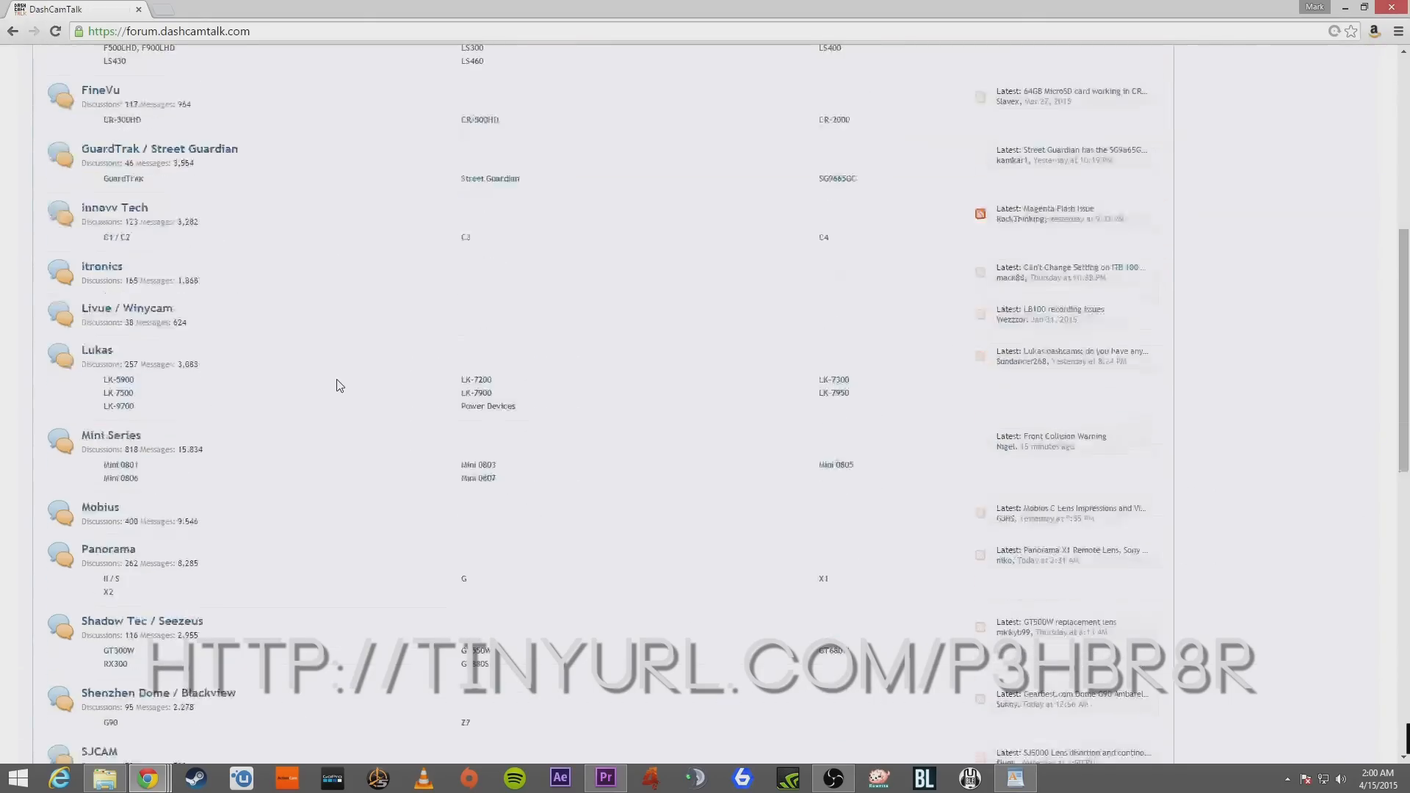
Scroll through the DashCamTalk manufacturer forum list (Mobius, Mini Series, Lukas).
{"action": "scroll", "scroll_direction": "up", "scroll_amount": 3}
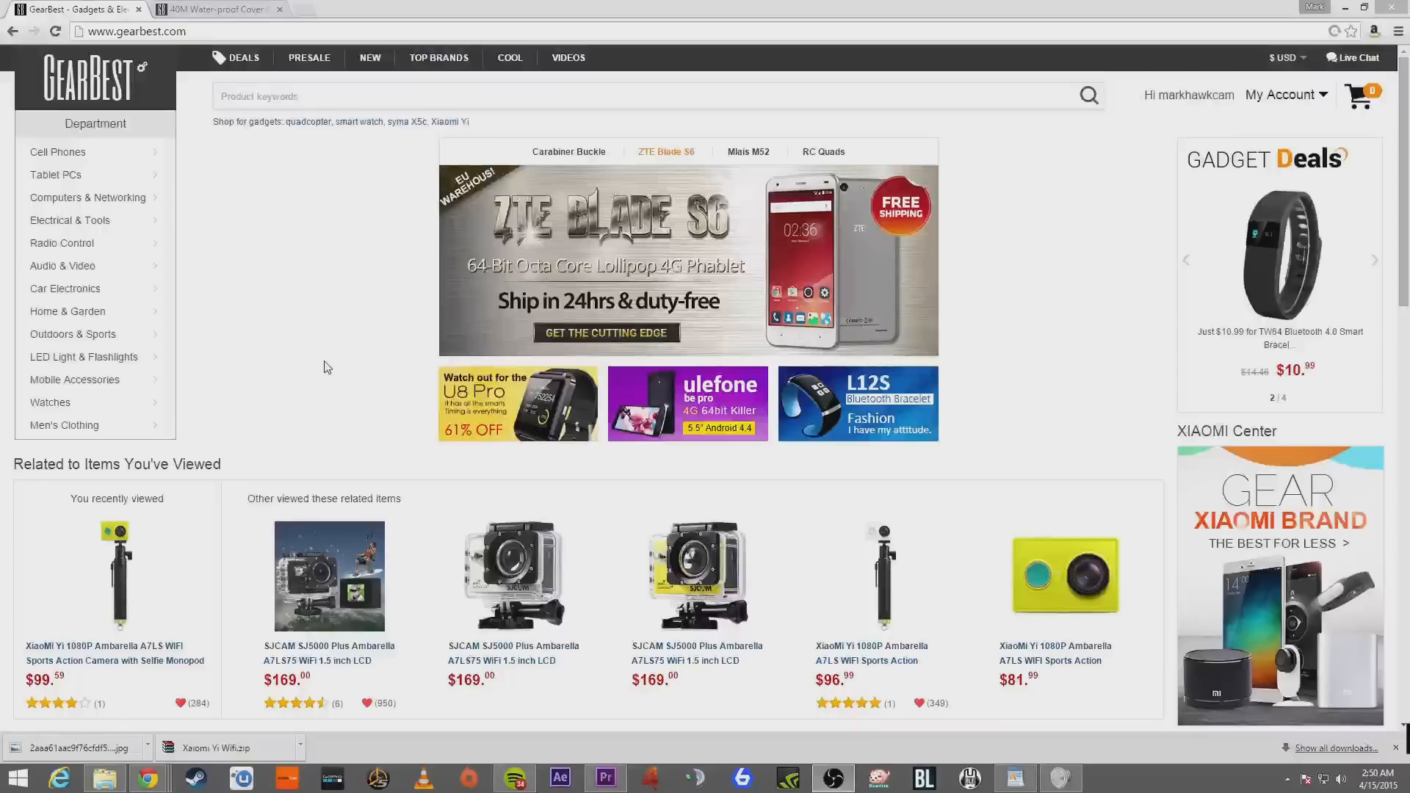
{"action": "mouse_move", "coordinate": [352, 336]}
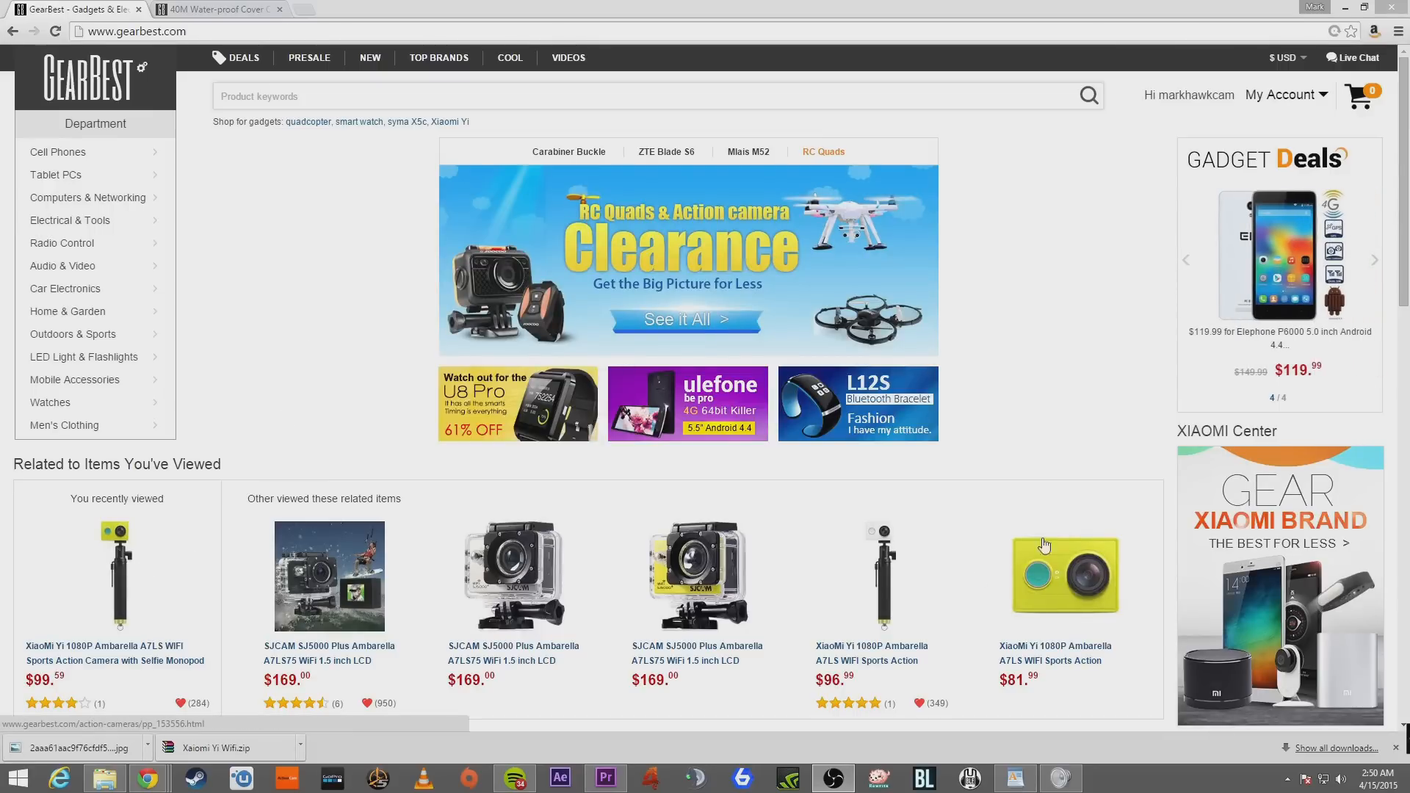
{"action": "mouse_move", "coordinate": [998, 527]}
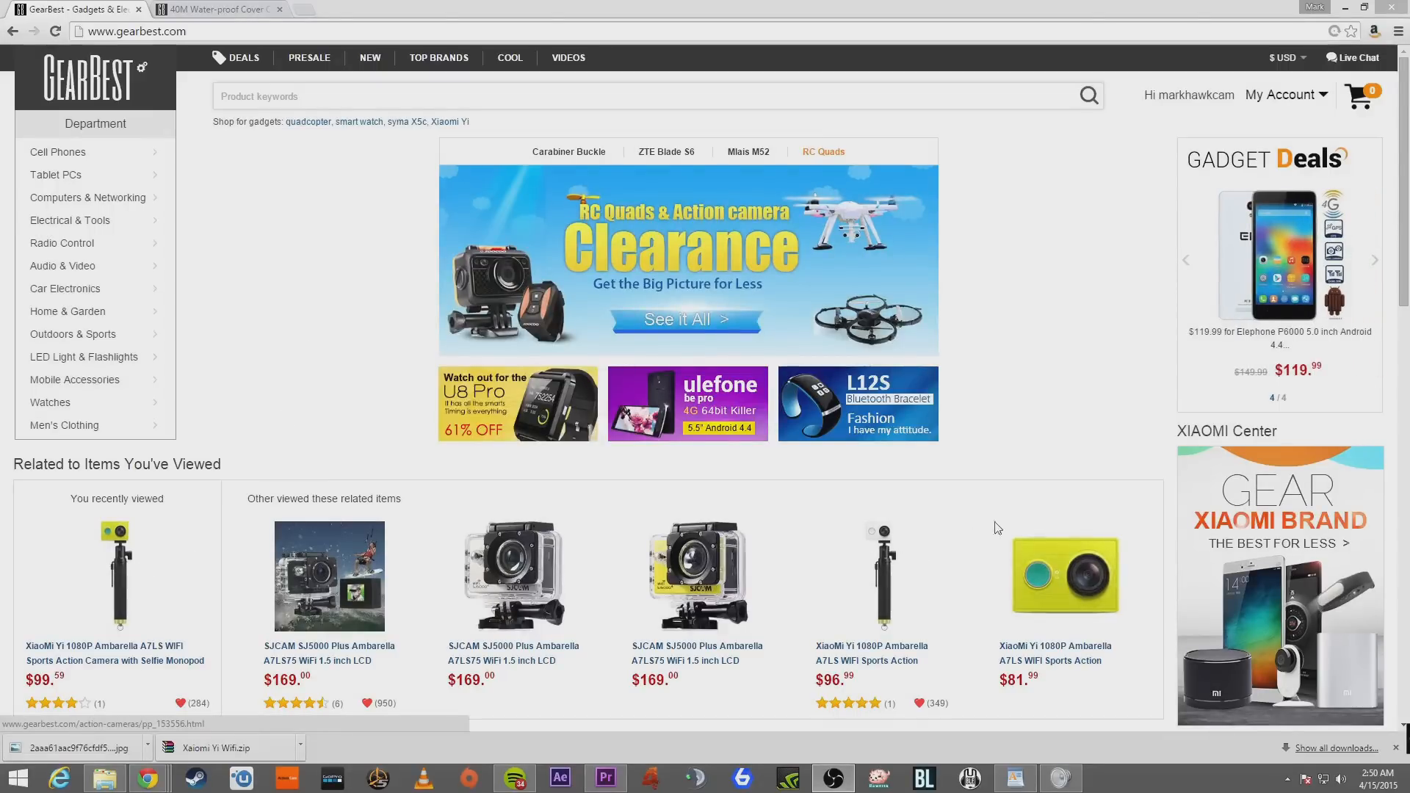
Bring up the XiaoMi Yi 1080P camera with selfie monopod listing, priced $114.99.
{"action": "left_click", "coordinate": [116, 576]}
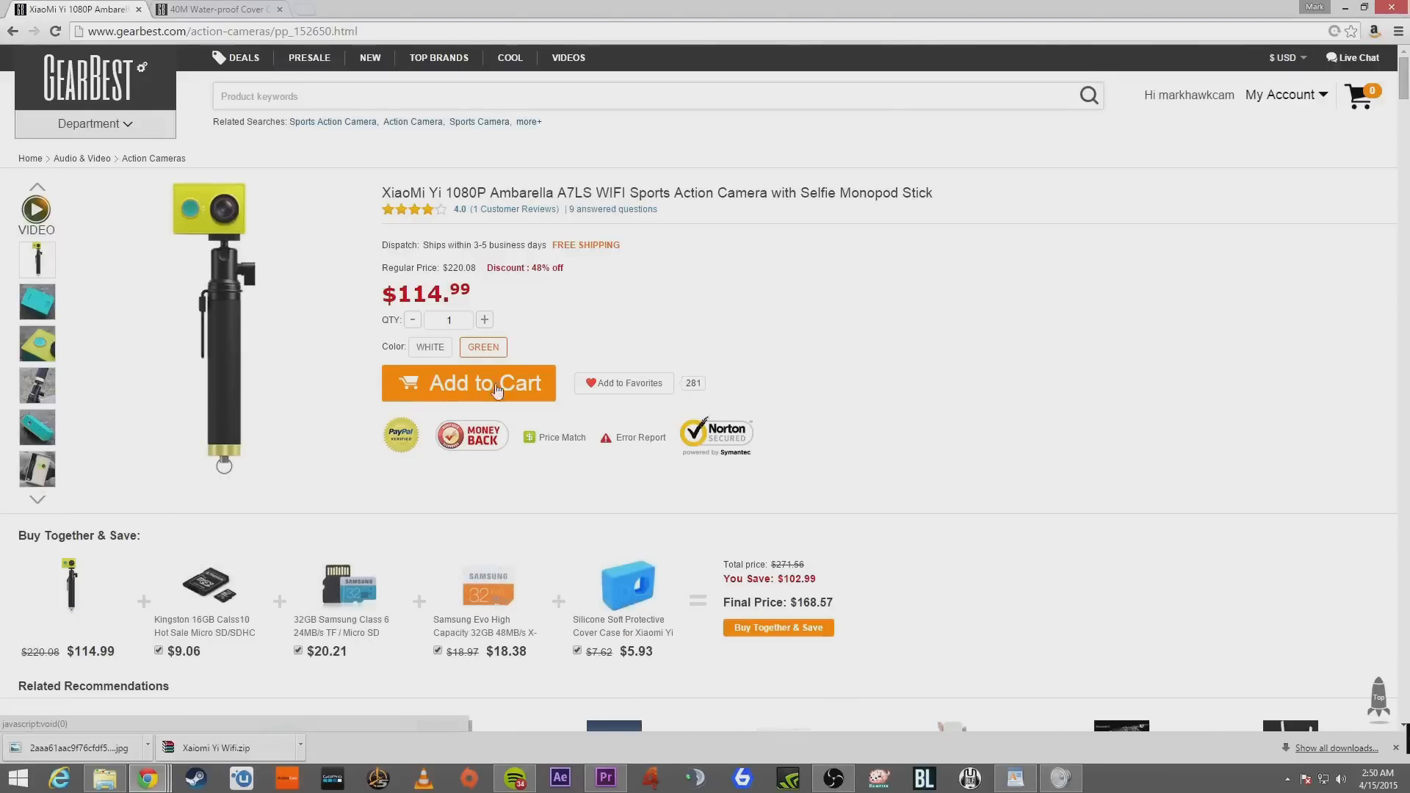
Add the Xiaomi Yi camera to the cart with promotion code XMXYCAM, then show the 40M waterproof case page.
{"action": "left_click", "coordinate": [469, 382]}
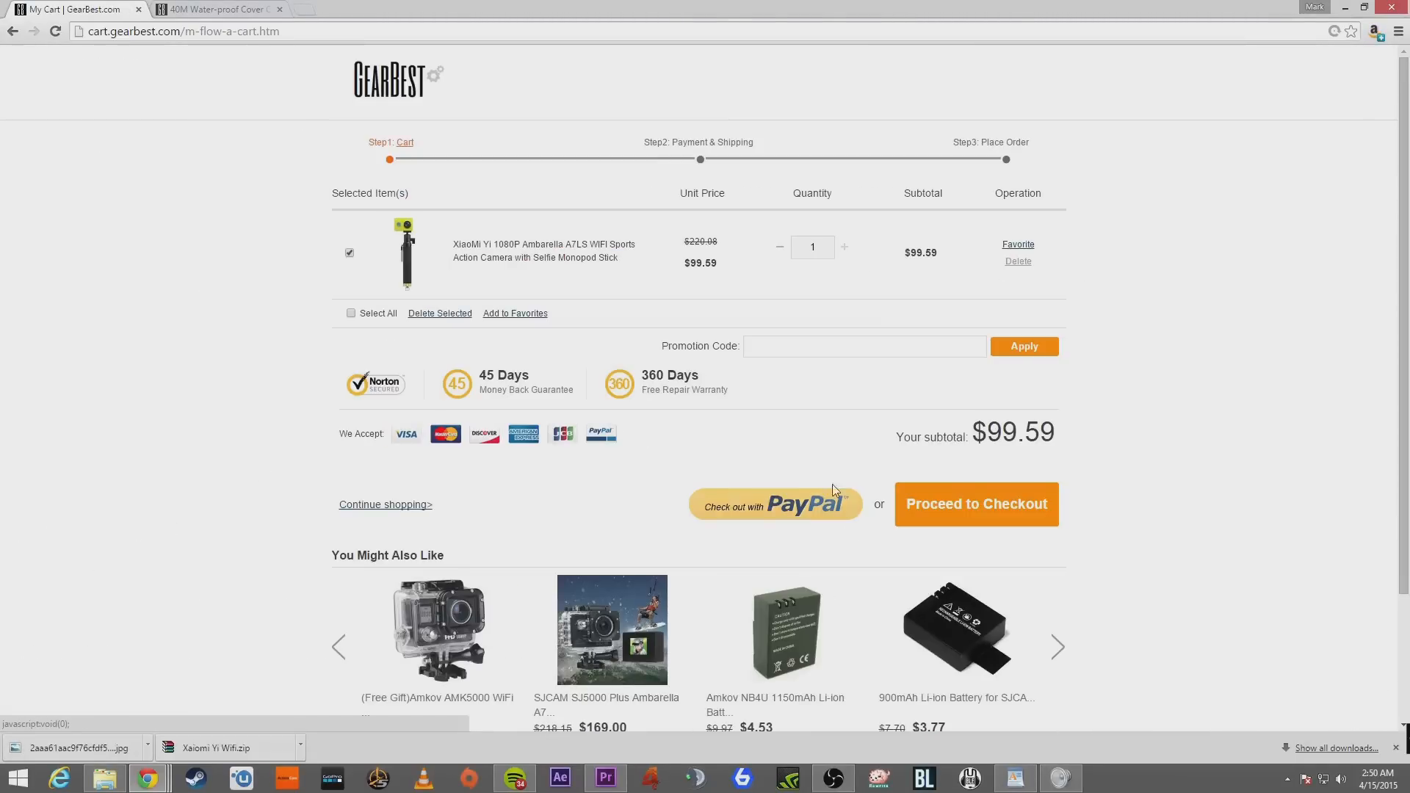
{"action": "type", "text": "XMXYCAM"}
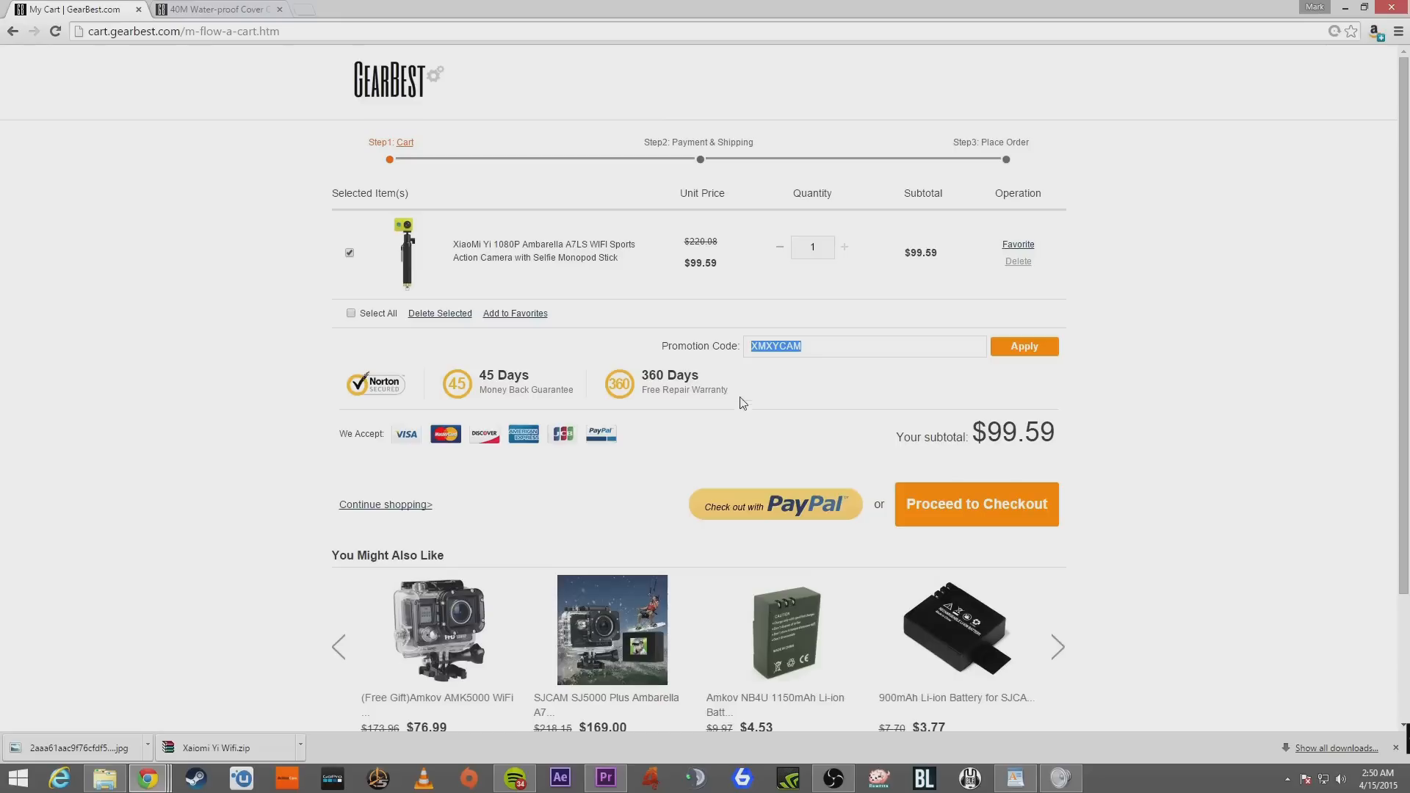
{"action": "mouse_move", "coordinate": [614, 315]}
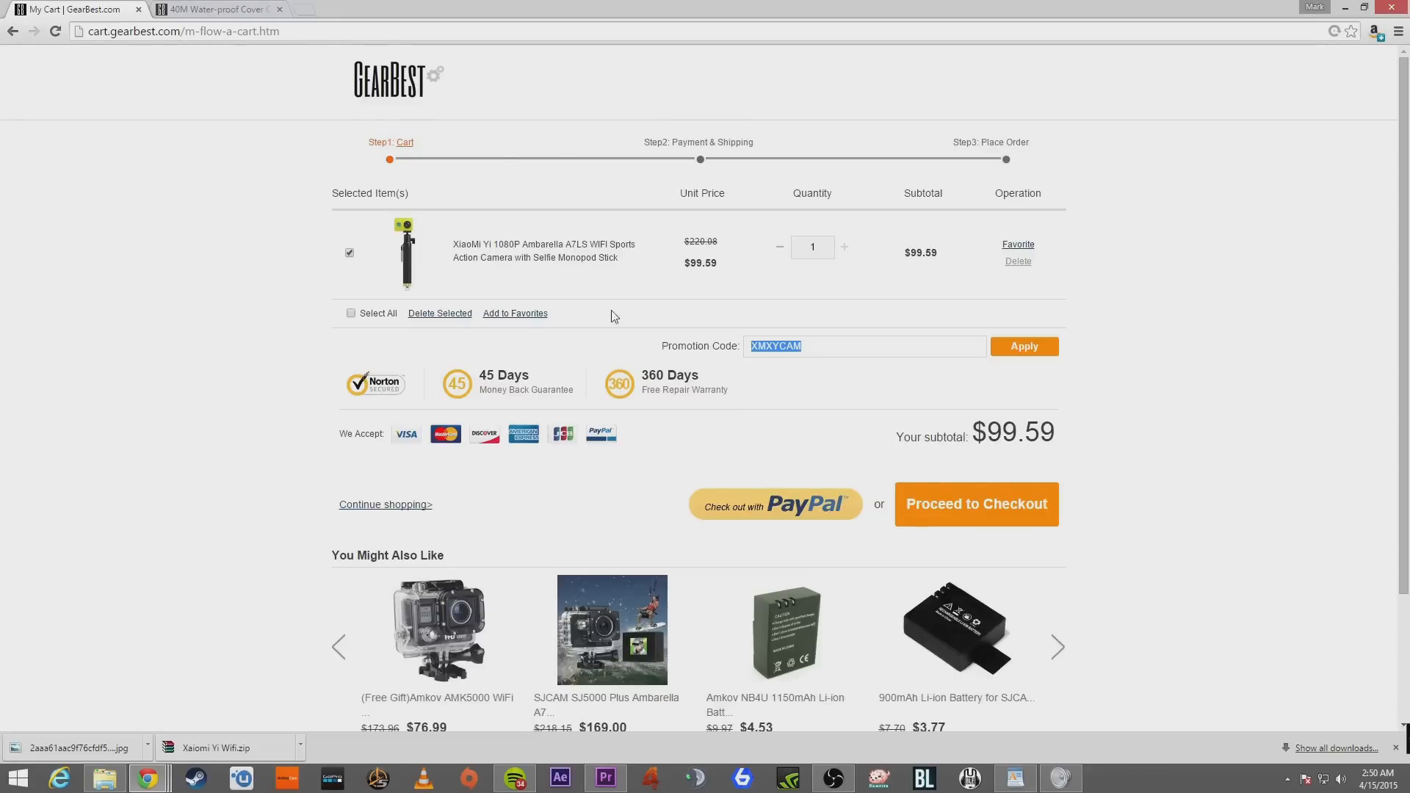
{"action": "mouse_move", "coordinate": [390, 253]}
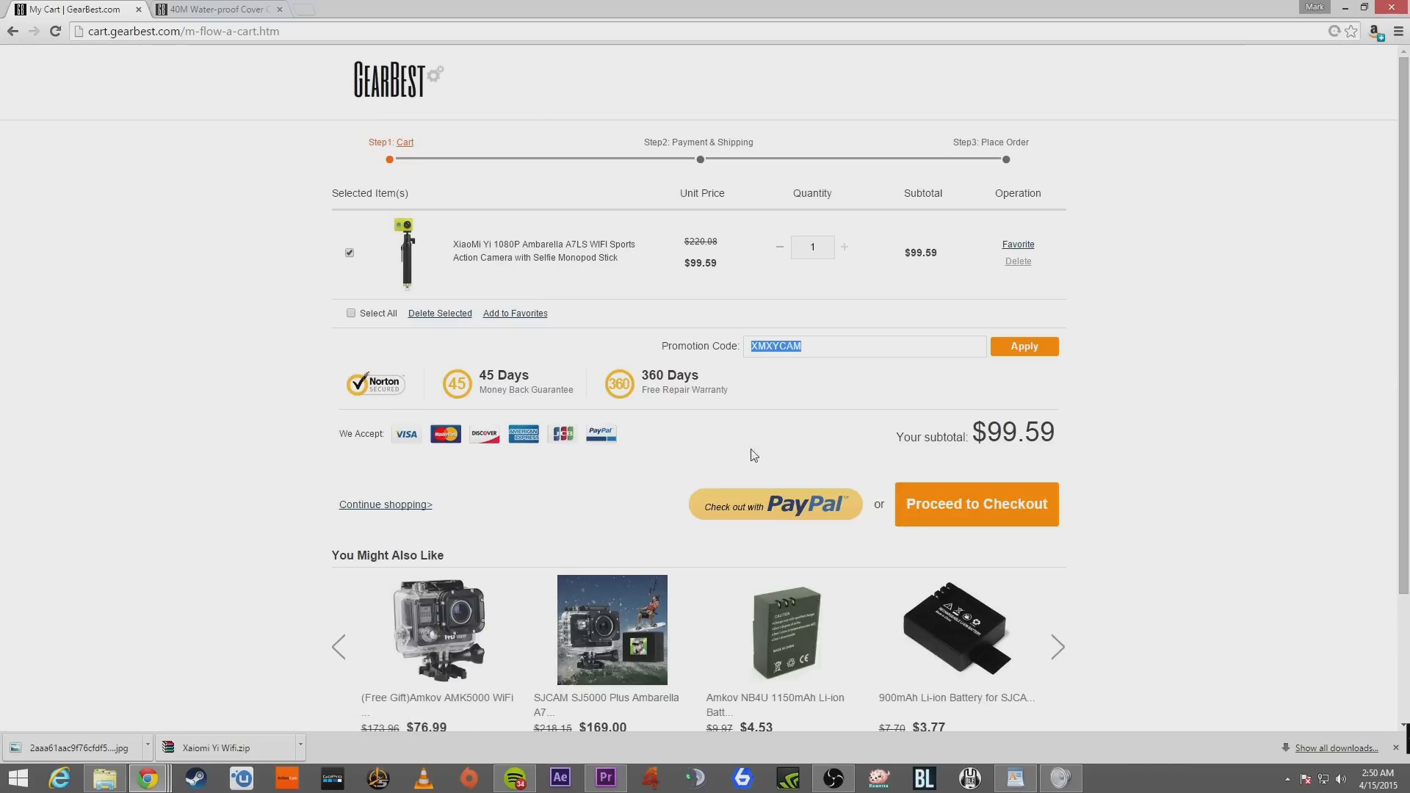
{"action": "mouse_move", "coordinate": [1310, 355]}
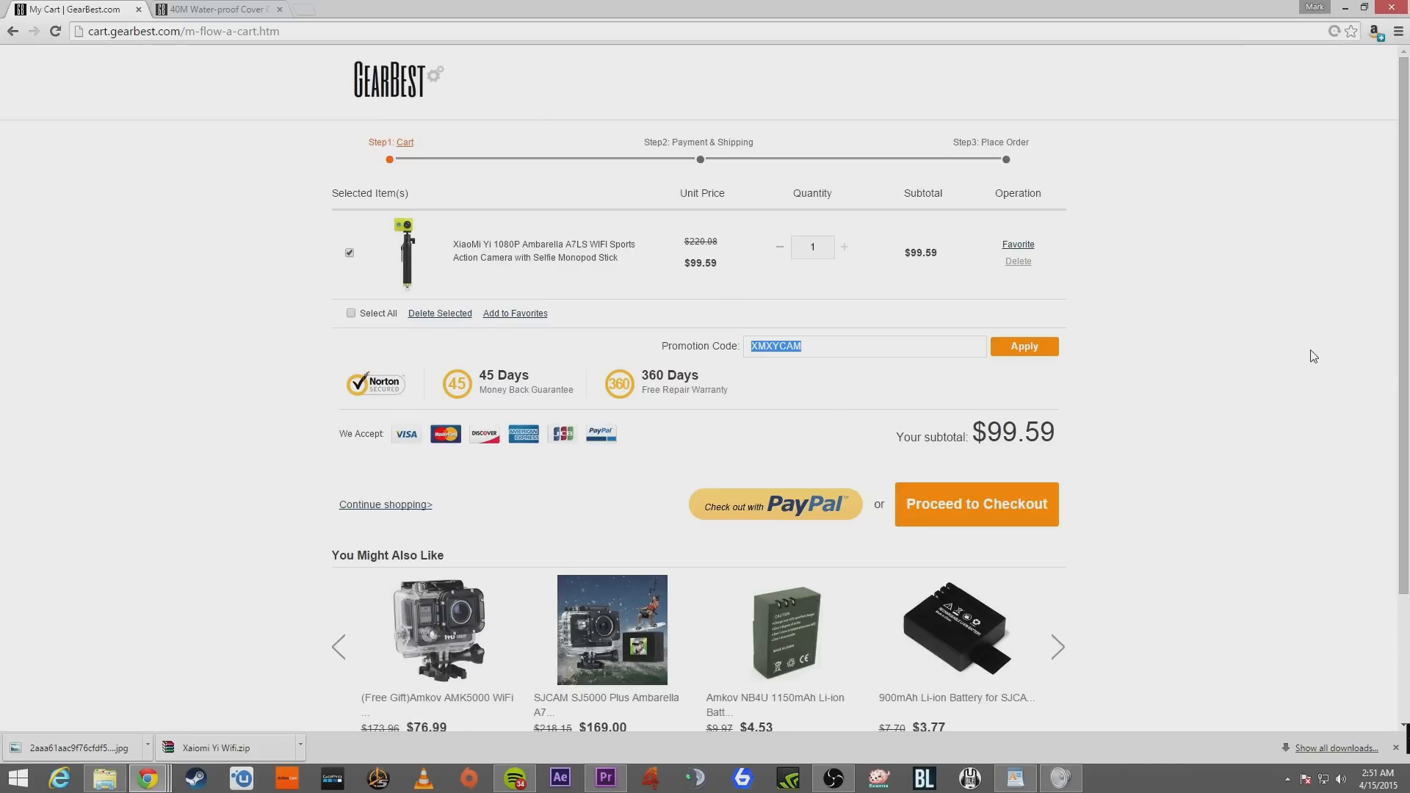
{"action": "left_click", "coordinate": [213, 8]}
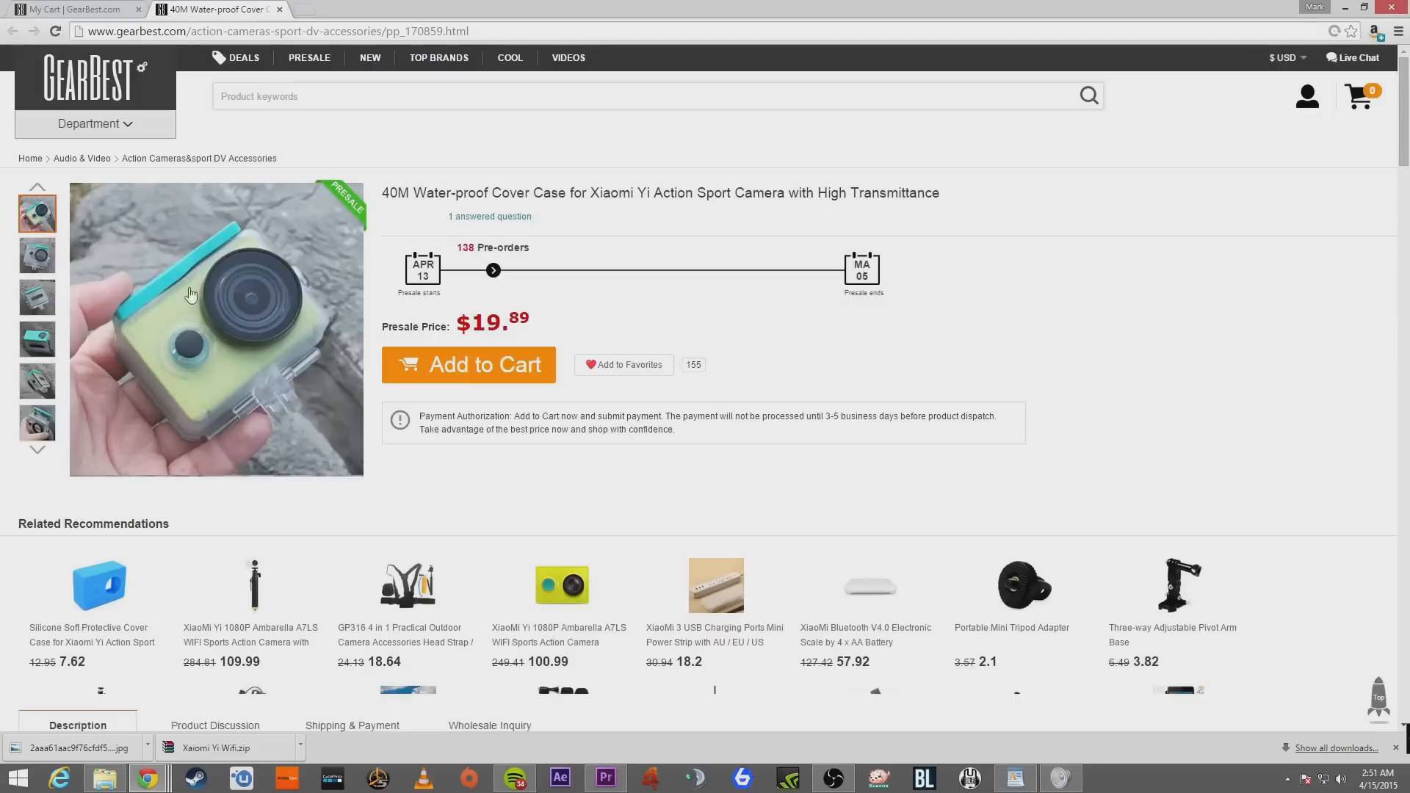